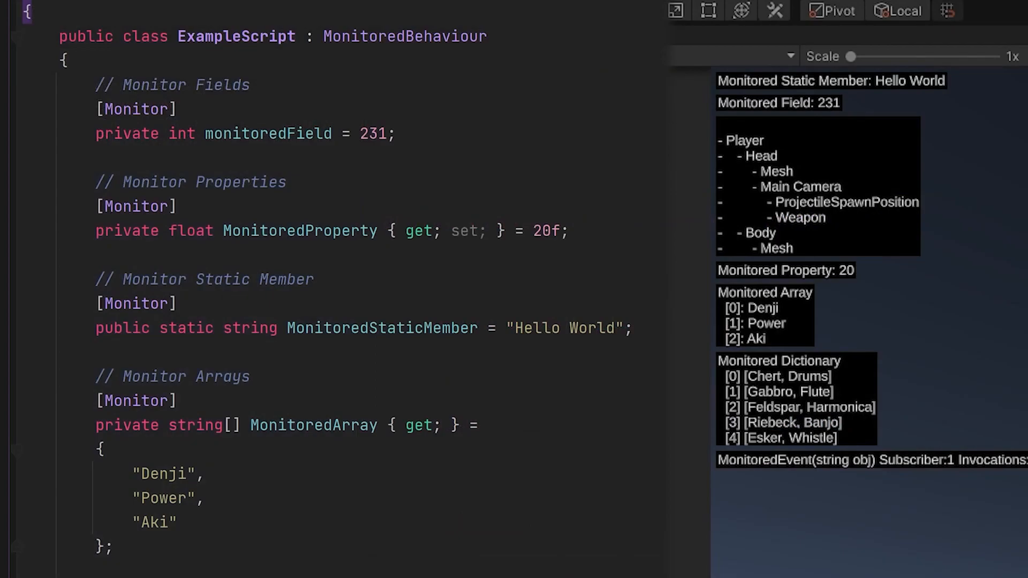
- Collapse the Infima Games folder in the Project window and bring up Package Manager
{"action": "scroll", "scroll_direction": "down", "scroll_amount": 3}
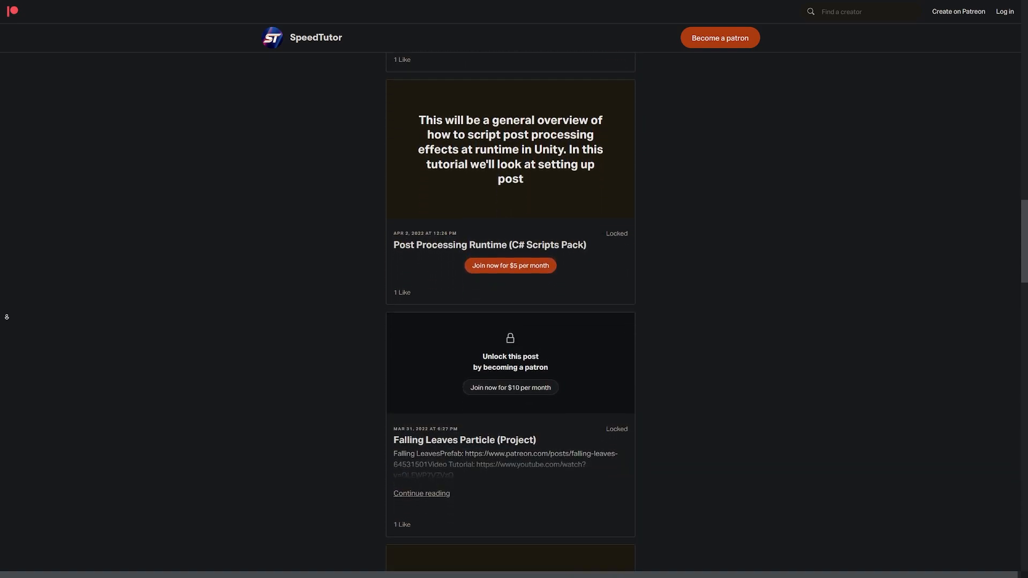
{"action": "scroll", "scroll_direction": "down", "scroll_amount": 3}
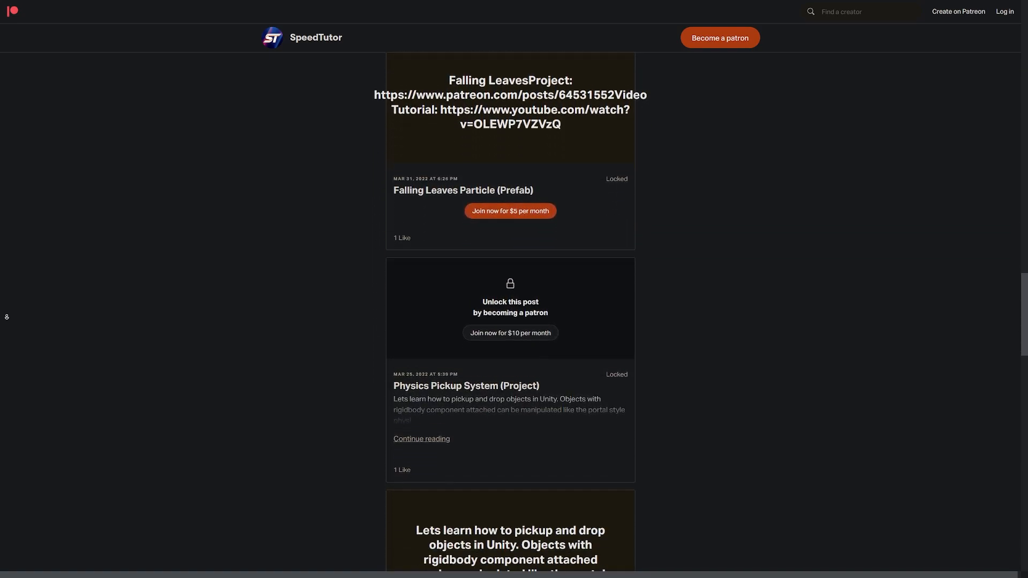
{"action": "scroll", "scroll_direction": "down", "scroll_amount": 3}
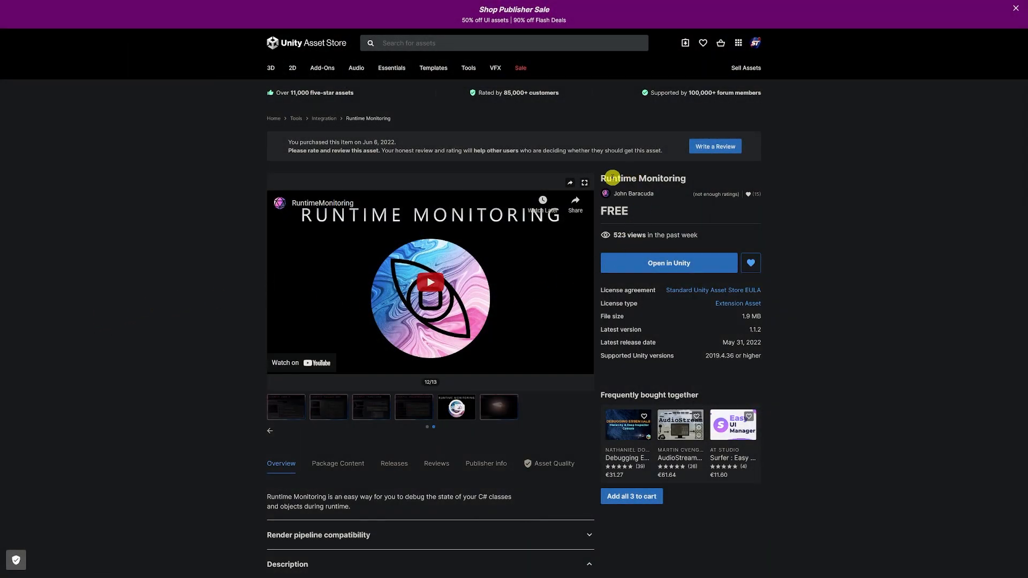
{"action": "mouse_move", "coordinate": [686, 234]}
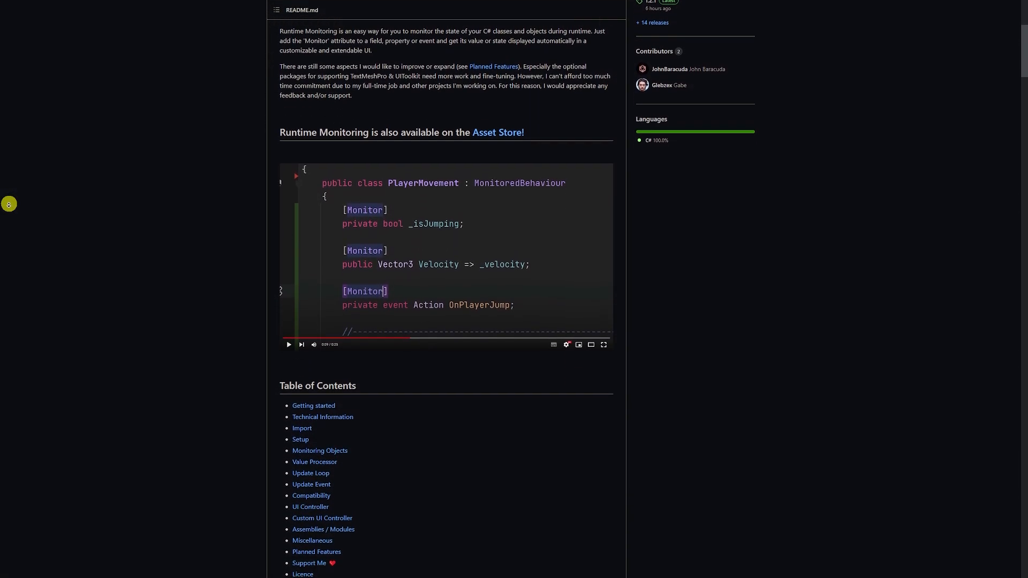
{"action": "scroll", "scroll_direction": "down", "scroll_amount": 3}
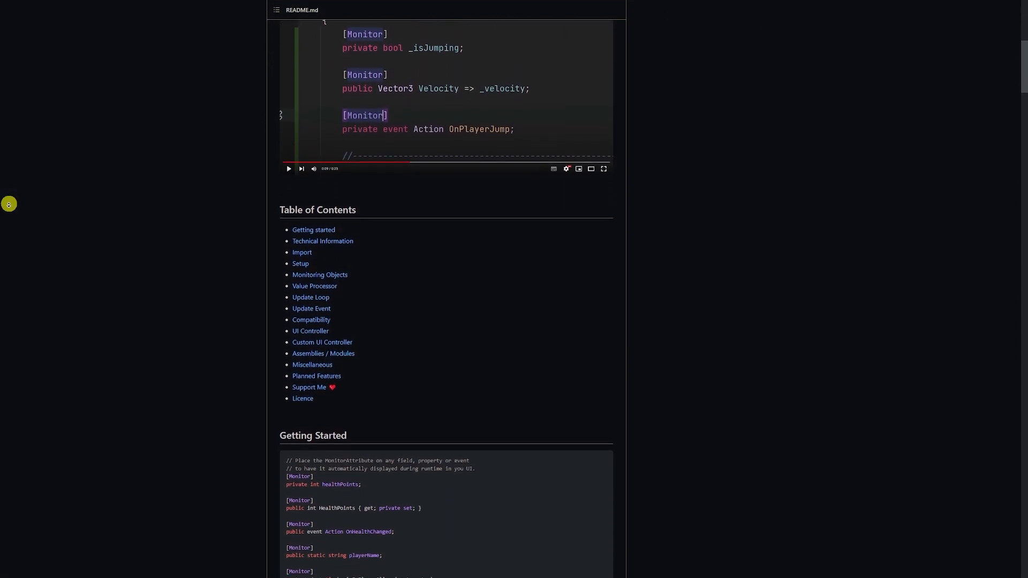
{"action": "scroll", "scroll_direction": "down", "scroll_amount": 3}
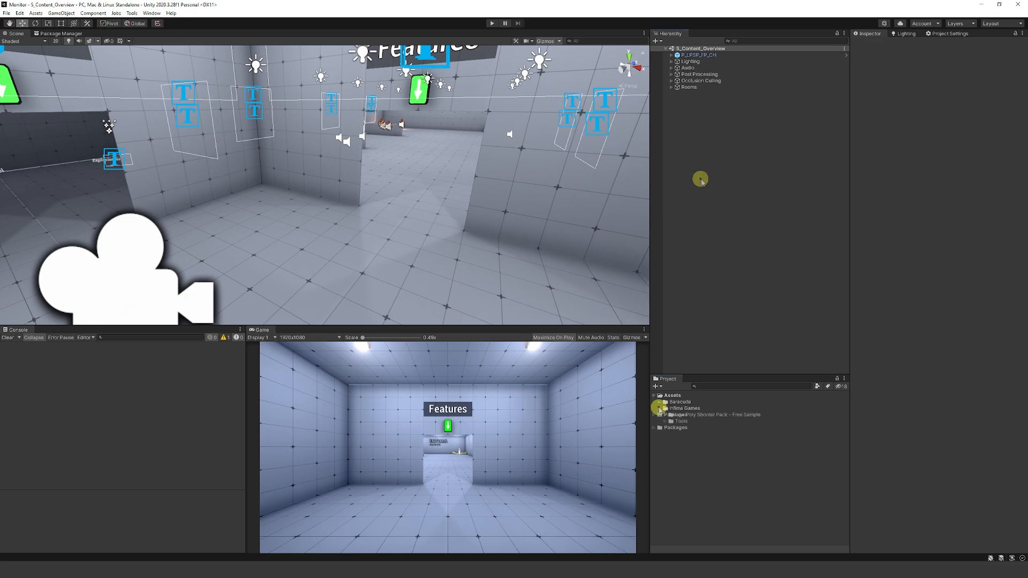
{"action": "left_click", "coordinate": [660, 409]}
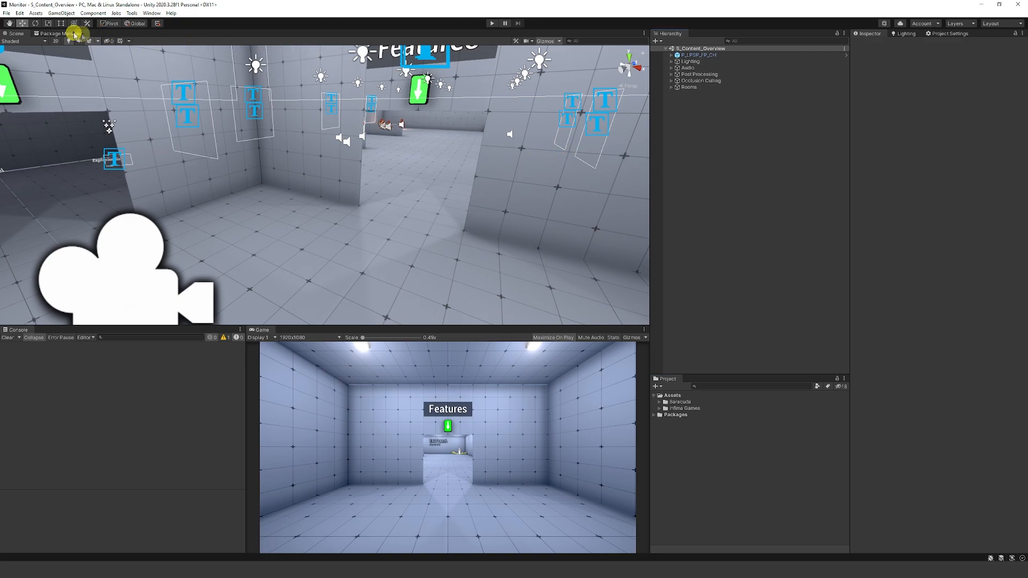
{"action": "left_click", "coordinate": [54, 34]}
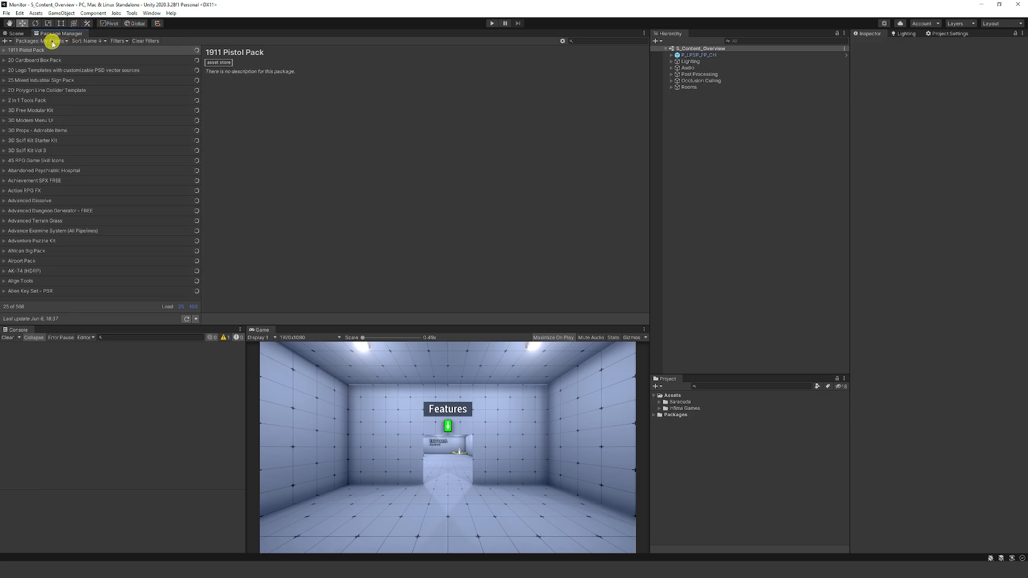
- Filter Package Manager to My Assets, search 'monitor', and import Runtime Monitoring
{"action": "left_click", "coordinate": [26, 50]}
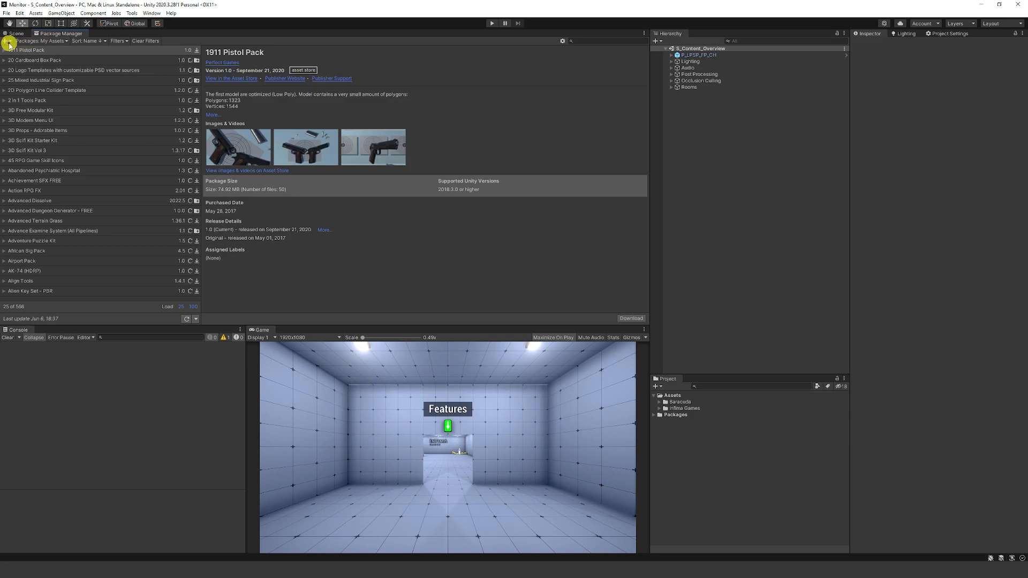
{"action": "left_click", "coordinate": [6, 41]}
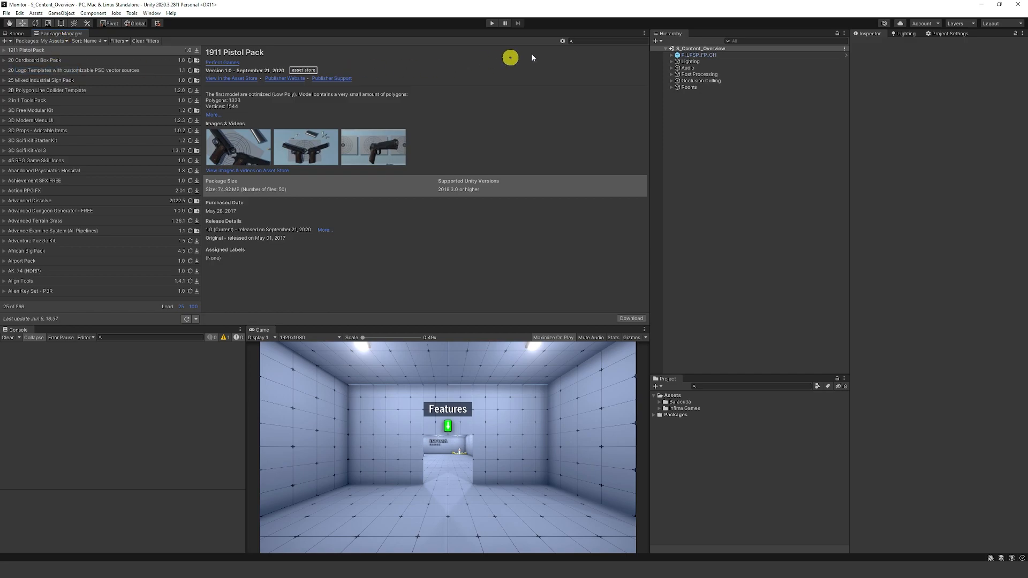
{"action": "left_click", "coordinate": [607, 40]}
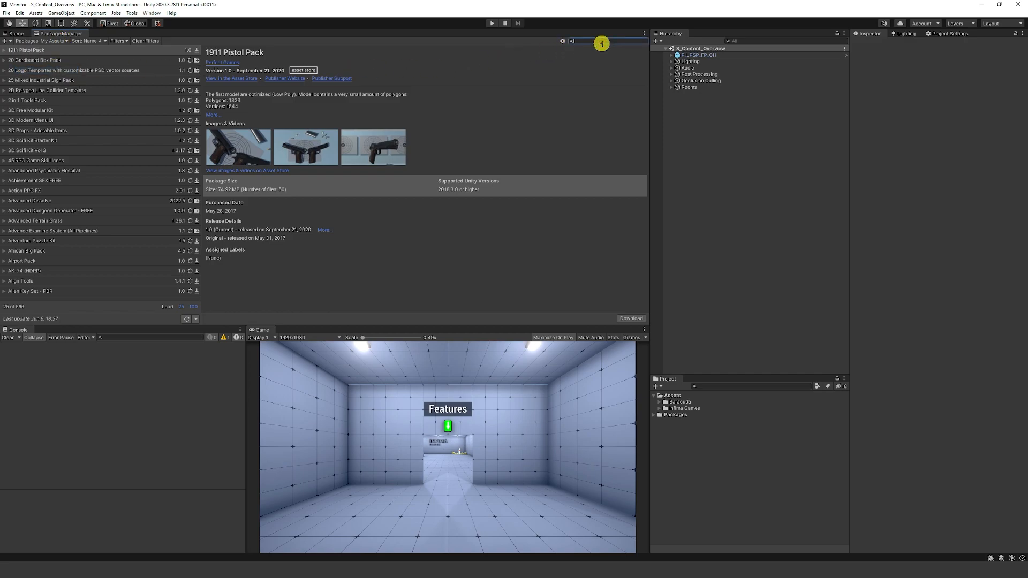
{"action": "type", "text": "monitor"}
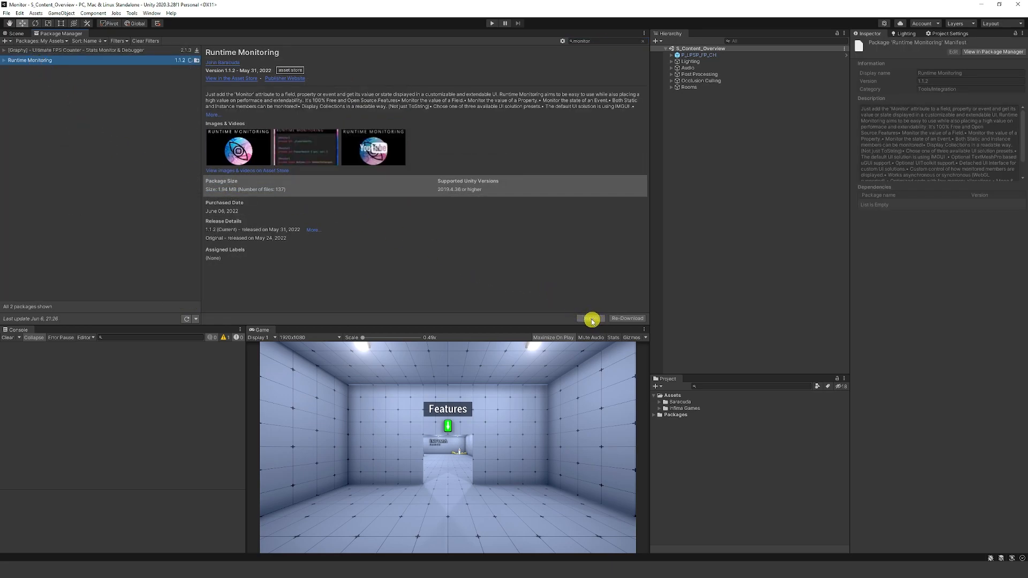
{"action": "left_click", "coordinate": [14, 33]}
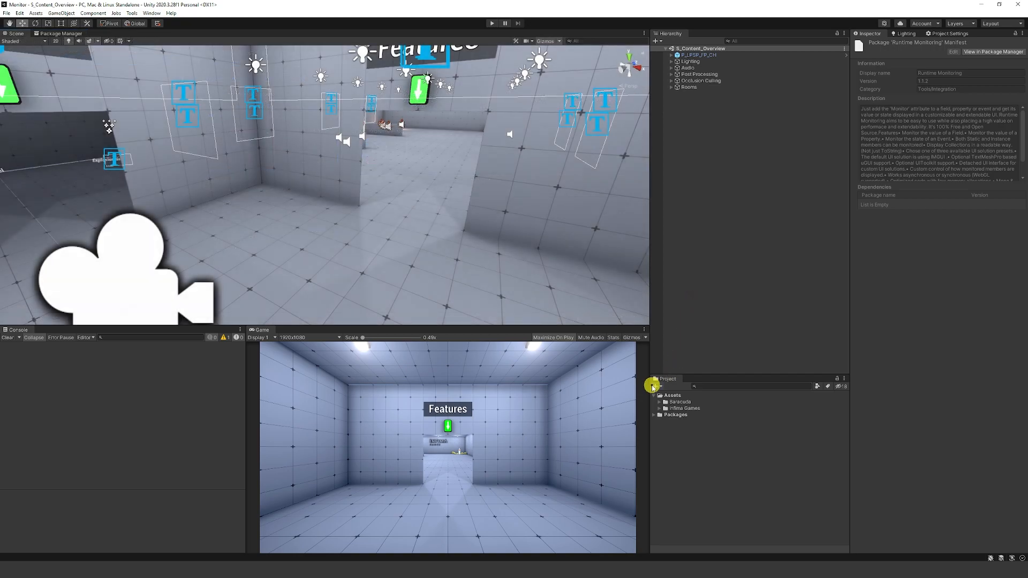
{"action": "left_click", "coordinate": [658, 401]}
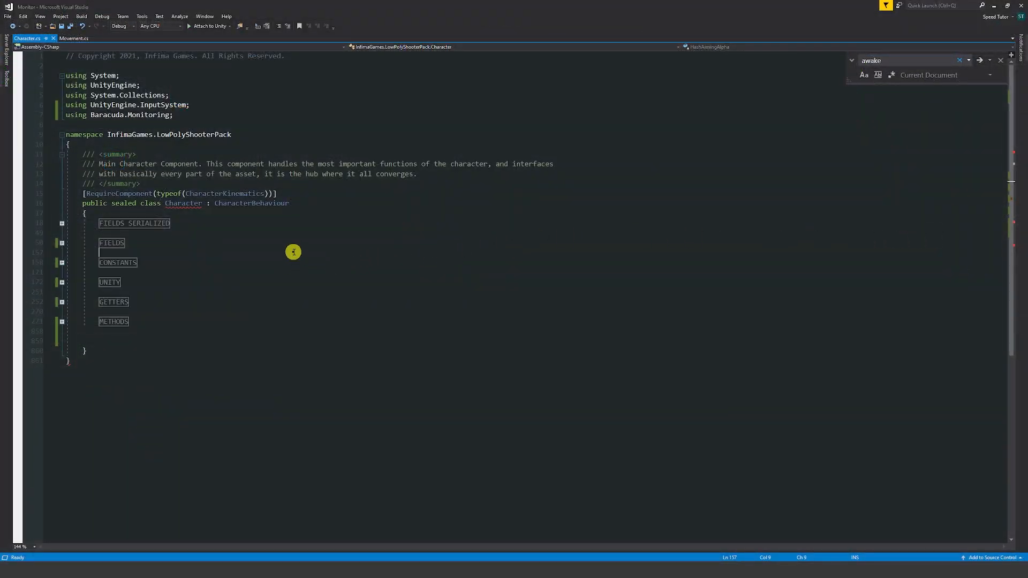
{"action": "mouse_move", "coordinate": [97, 214]}
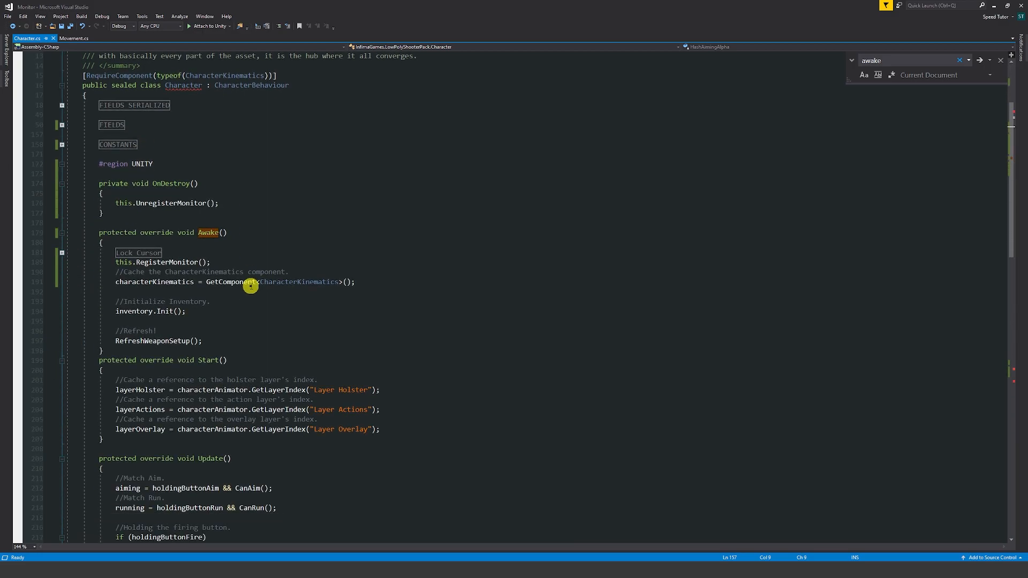
{"action": "mouse_move", "coordinate": [214, 232]}
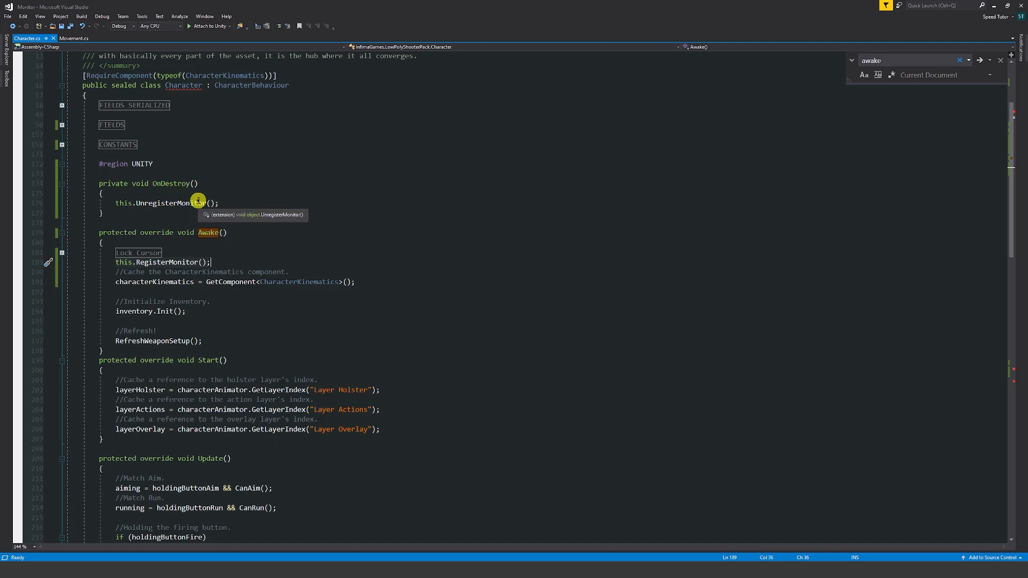
{"action": "mouse_move", "coordinate": [234, 216]}
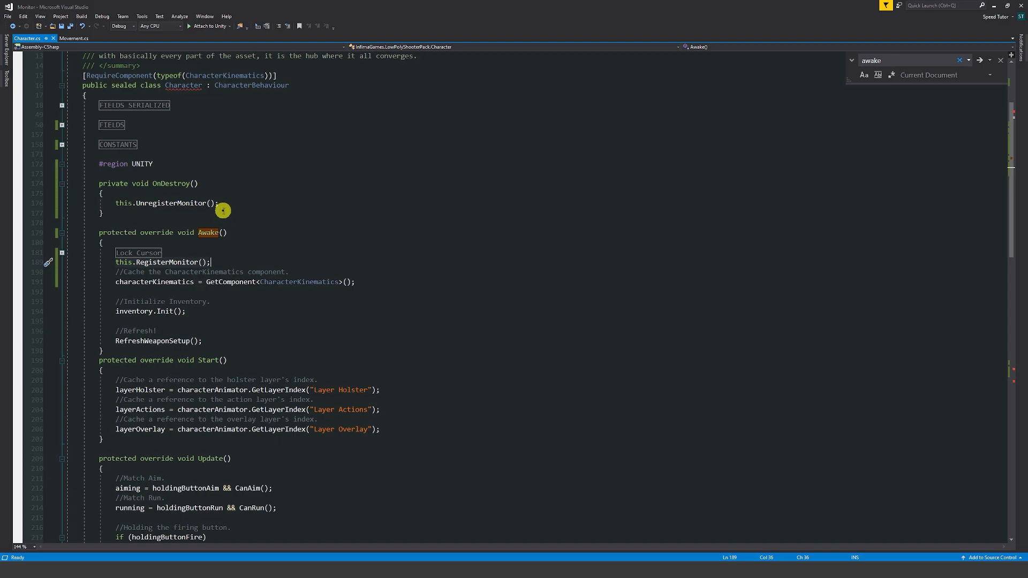
{"action": "mouse_move", "coordinate": [230, 207]}
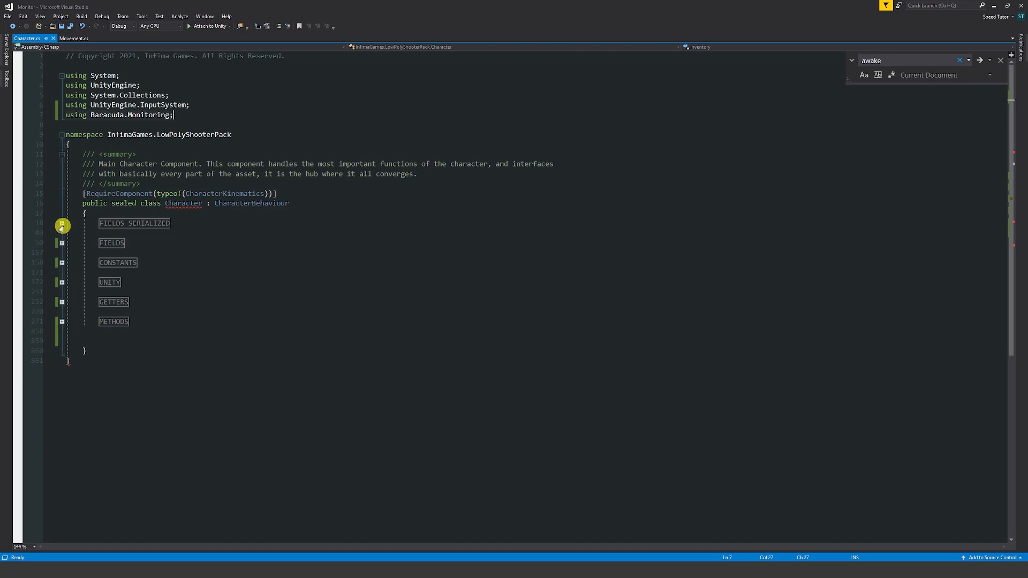
- Expand the FIELDS region and add [Monitor] above the private bool holstered field
{"action": "left_click", "coordinate": [61, 225]}
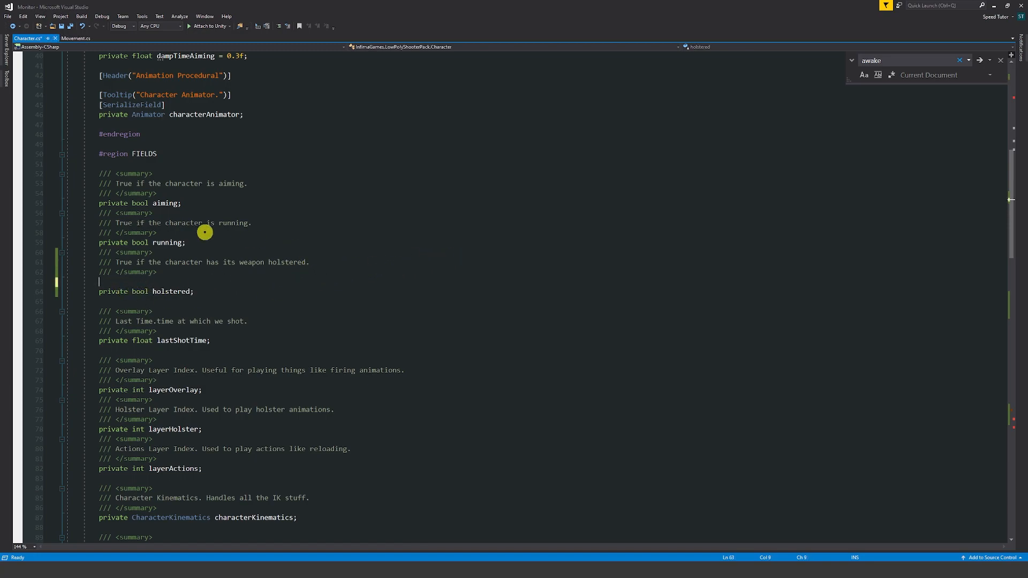
{"action": "type", "text": "[]"}
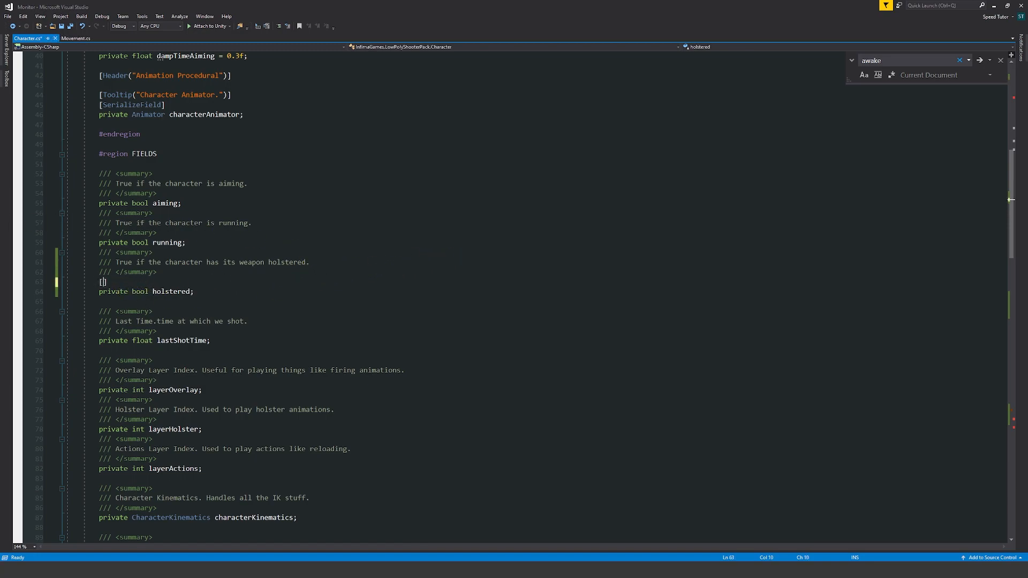
{"action": "type", "text": "Monitor"}
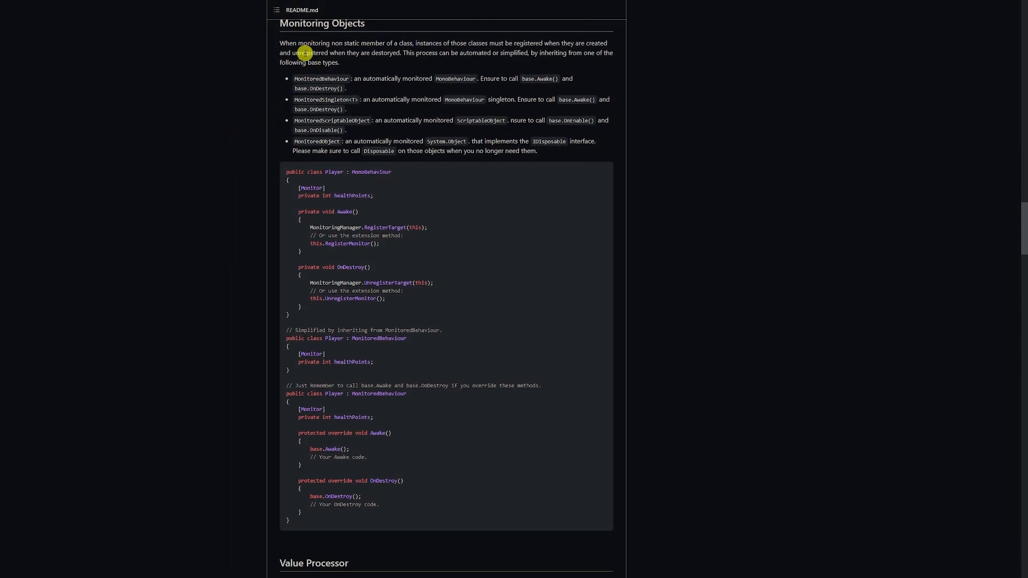
- Highlight the this.UnregisterMonitor() call in the README's OnDestroy example
{"action": "double_click", "coordinate": [371, 171]}
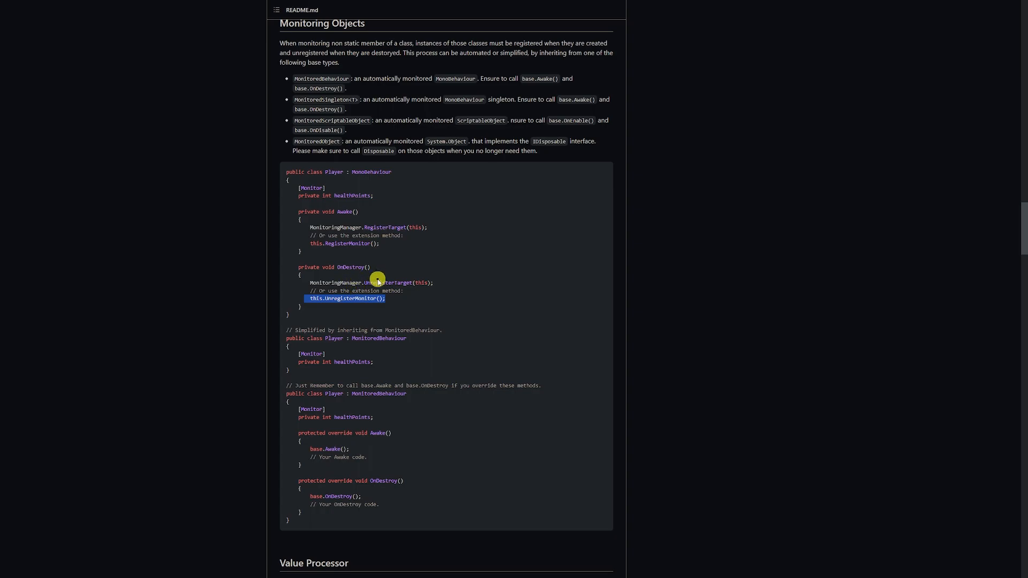
{"action": "mouse_move", "coordinate": [351, 389]}
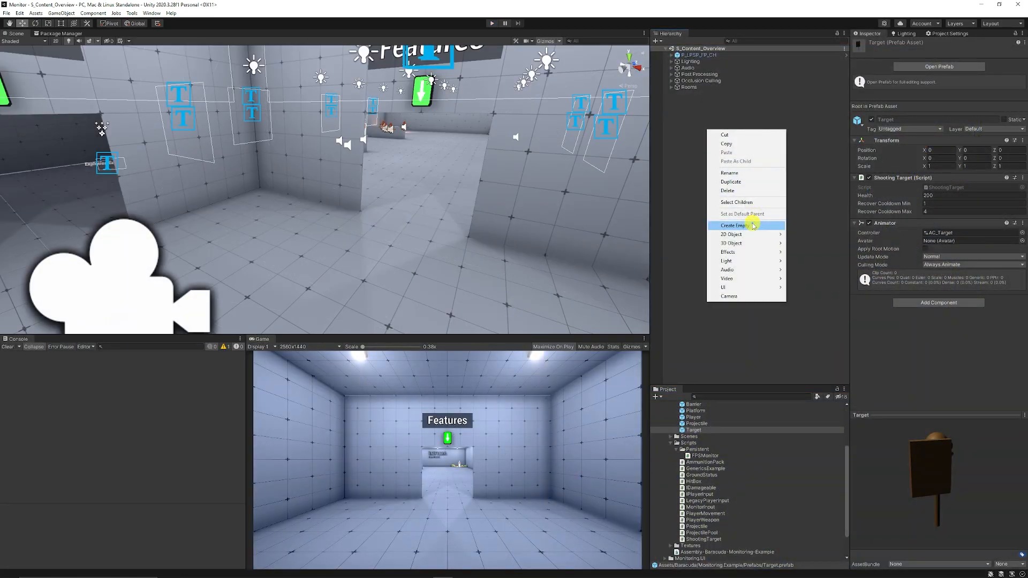
- Create a new empty GameObject in the Hierarchy to hold the FPS Monitor
{"action": "left_click", "coordinate": [734, 226]}
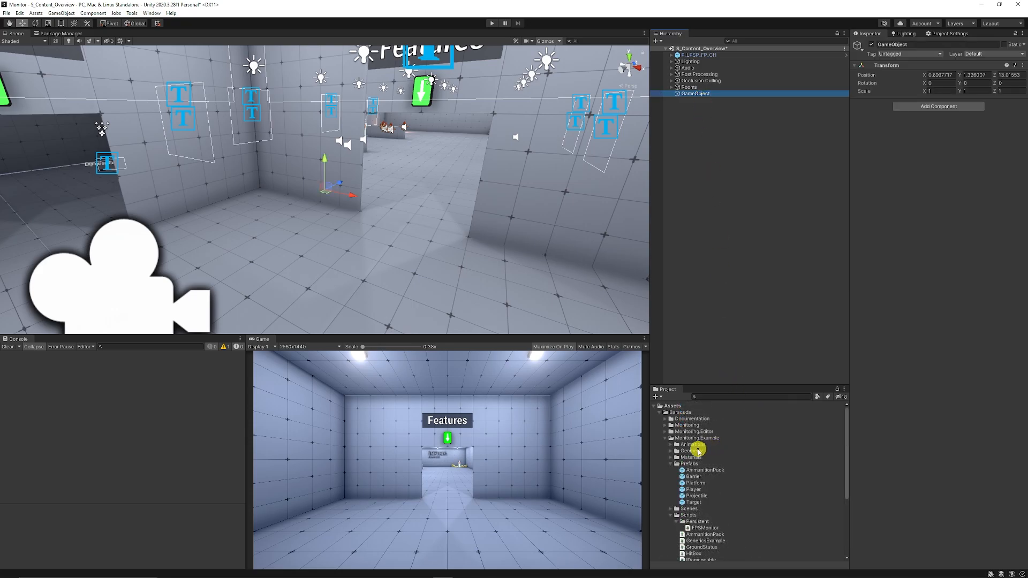
{"action": "scroll", "scroll_direction": "down", "scroll_amount": 3}
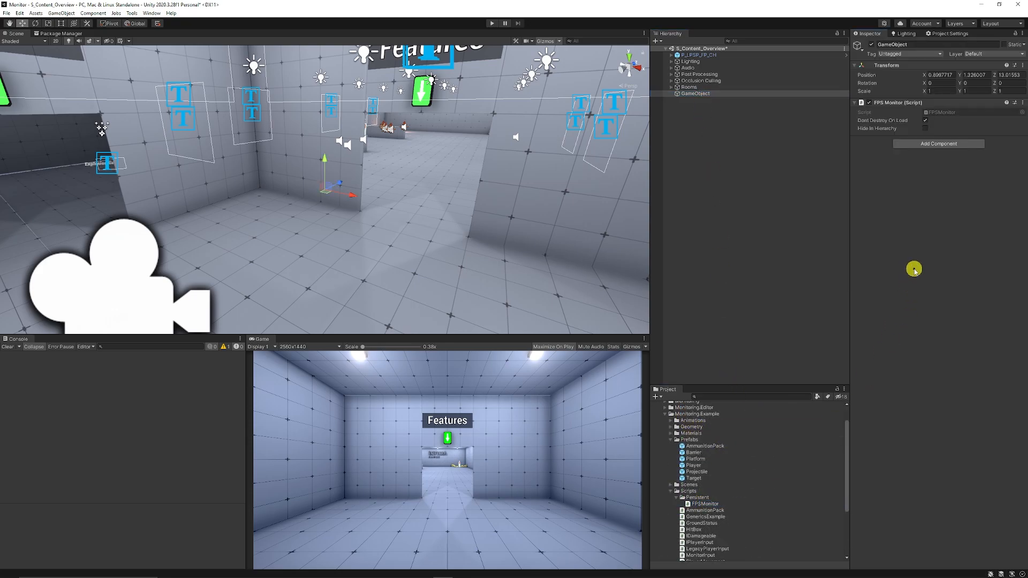
{"action": "mouse_move", "coordinate": [945, 157]}
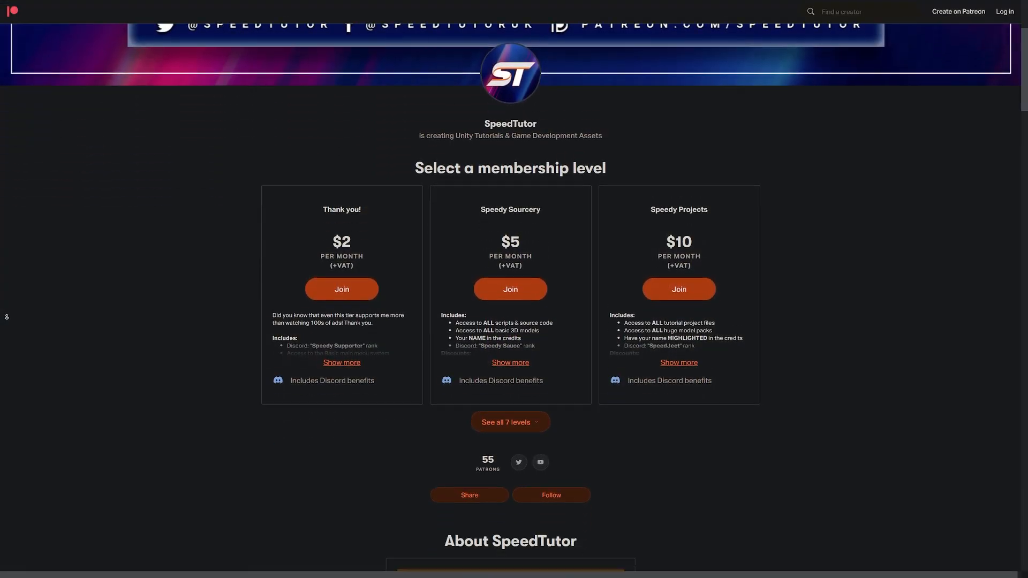
- Scroll through SpeedTutor's Patreon membership tiers and recent locked posts
{"action": "scroll", "scroll_direction": "down", "scroll_amount": 3}
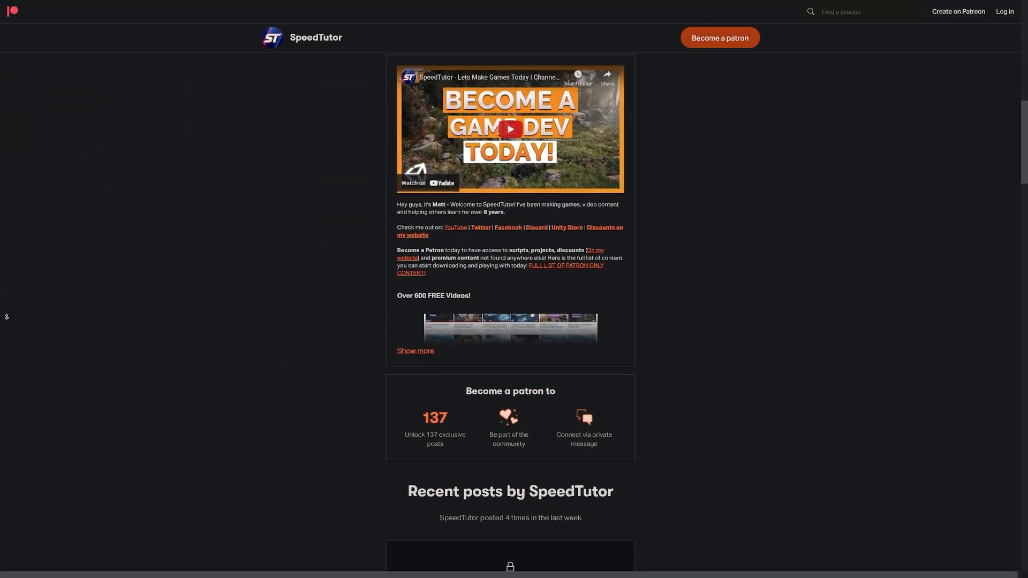
{"action": "scroll", "scroll_direction": "down", "scroll_amount": 3}
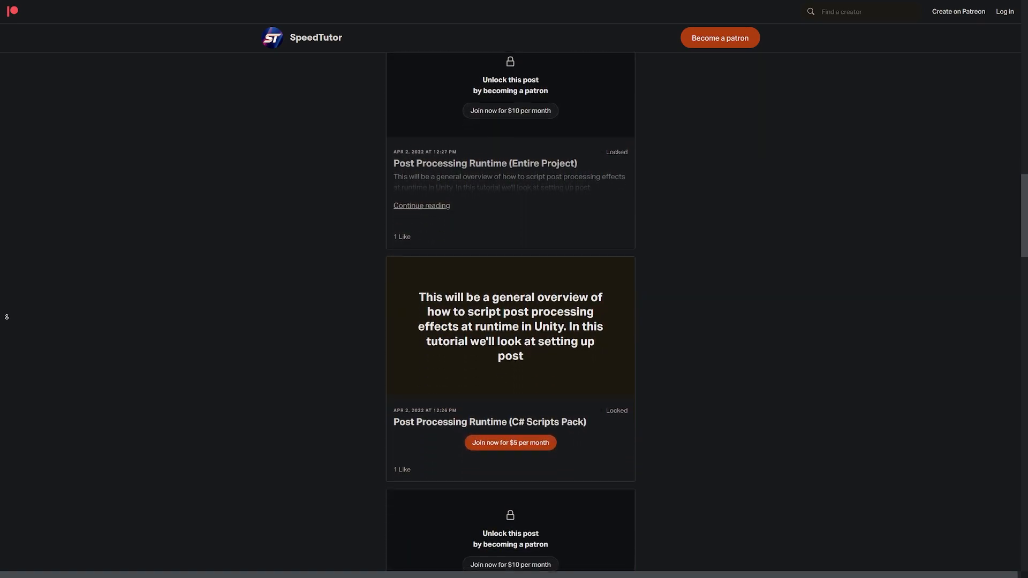
{"action": "scroll", "scroll_direction": "down", "scroll_amount": 3}
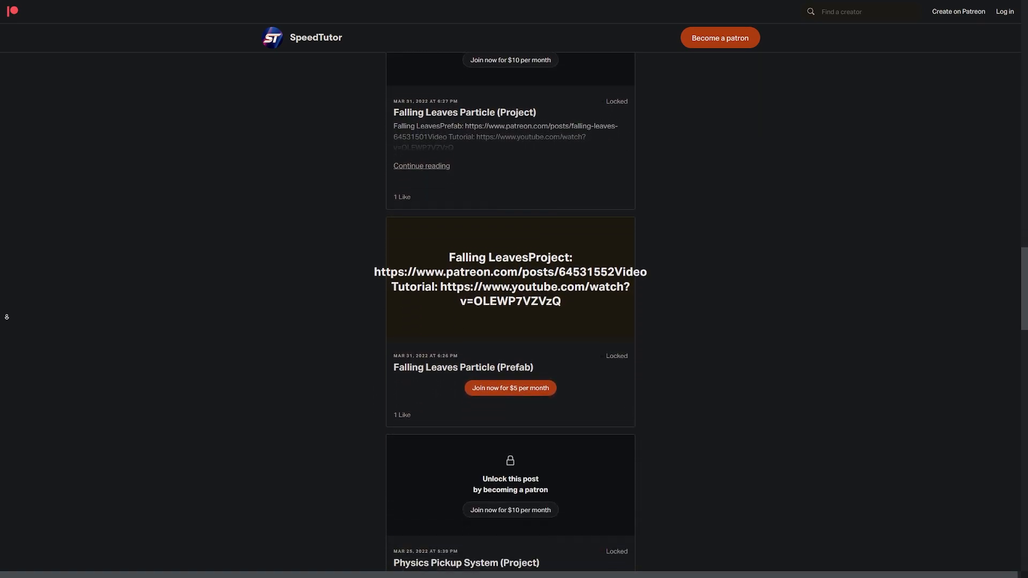
{"action": "scroll", "scroll_direction": "down", "scroll_amount": 3}
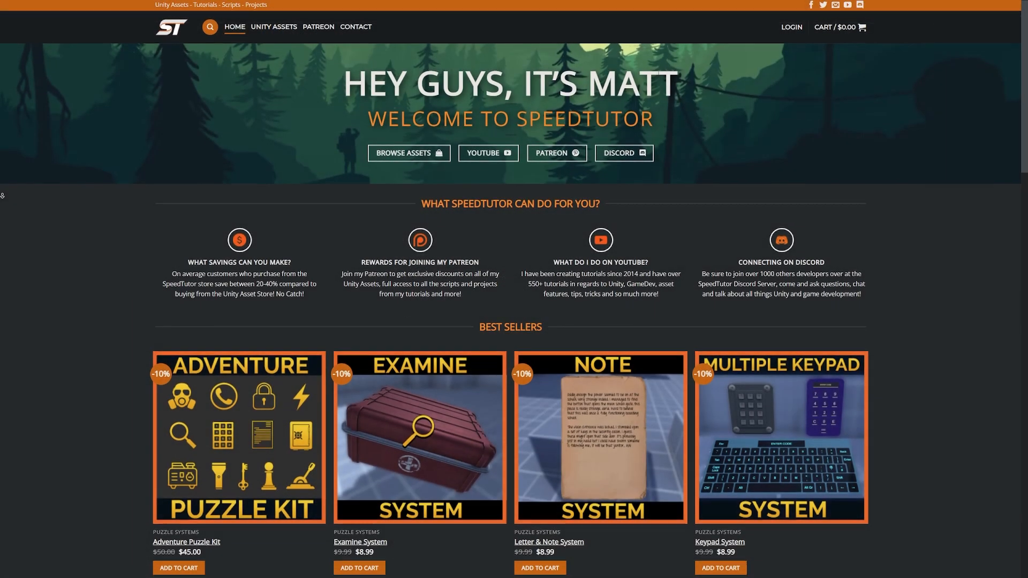
- Scroll the SpeedTutor homepage down to Best Sellers and the puzzle systems section
{"action": "scroll", "scroll_direction": "down", "scroll_amount": 3}
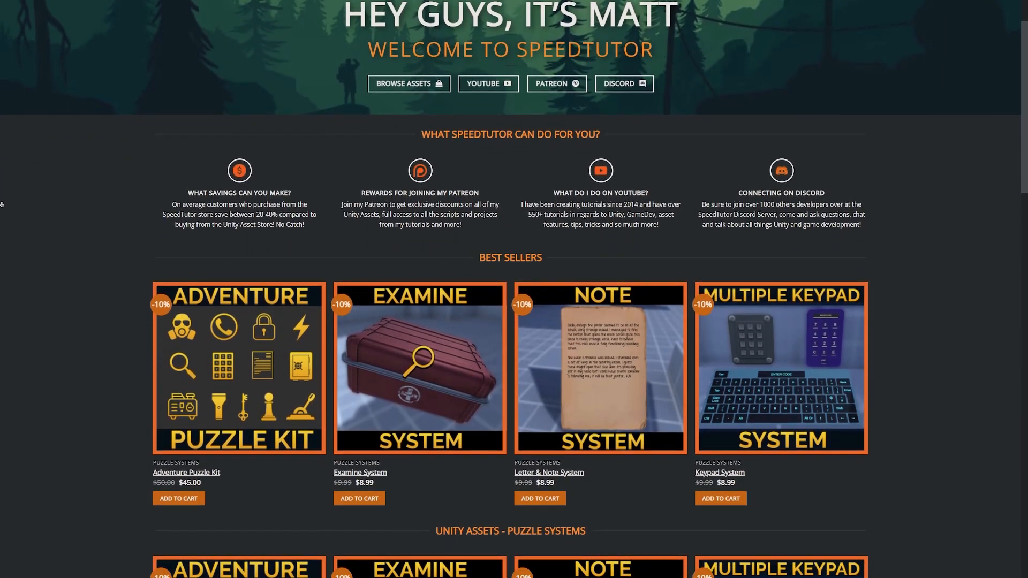
{"action": "scroll", "scroll_direction": "down", "scroll_amount": 3}
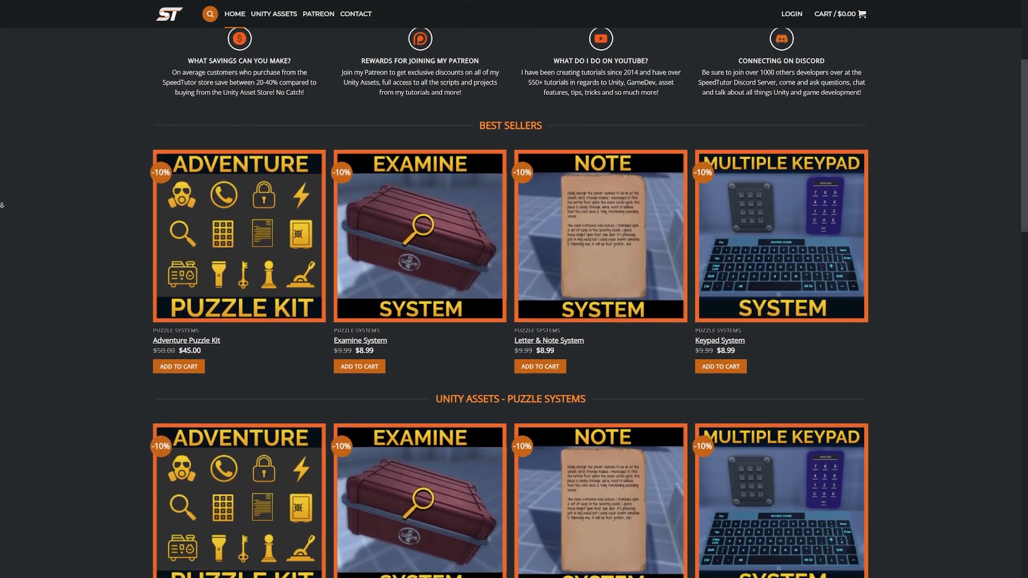